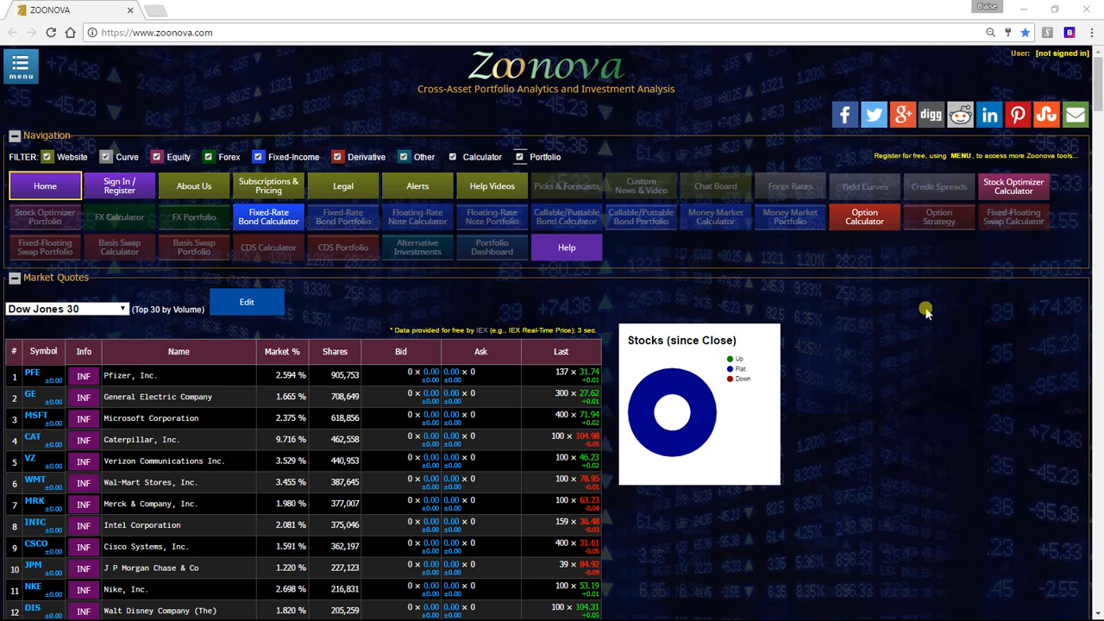
mouse_move(739, 291)
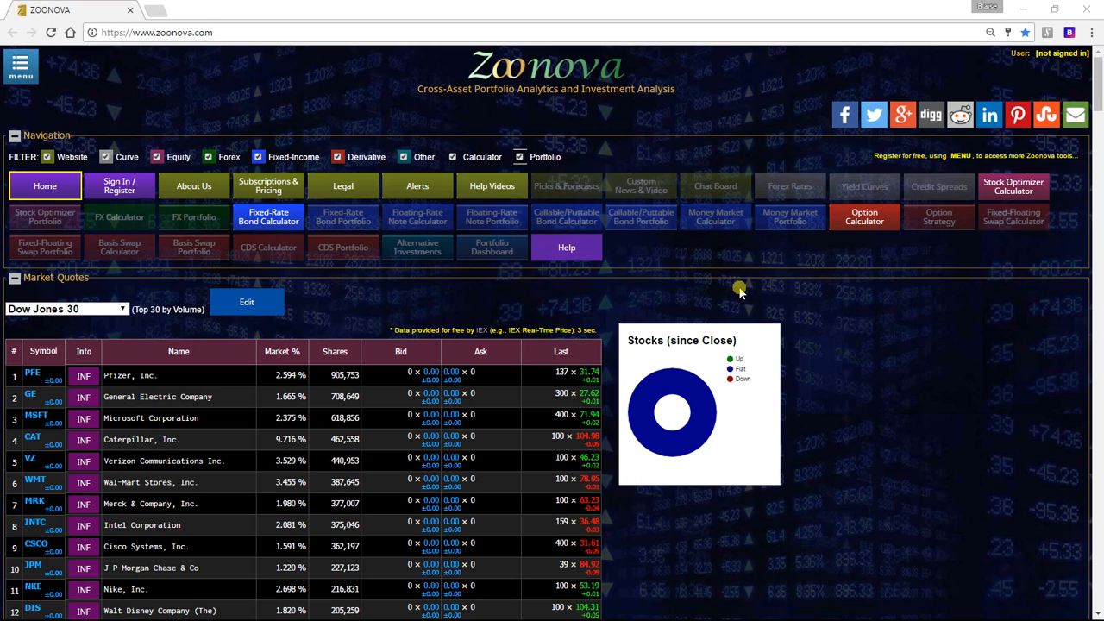
mouse_move(491, 311)
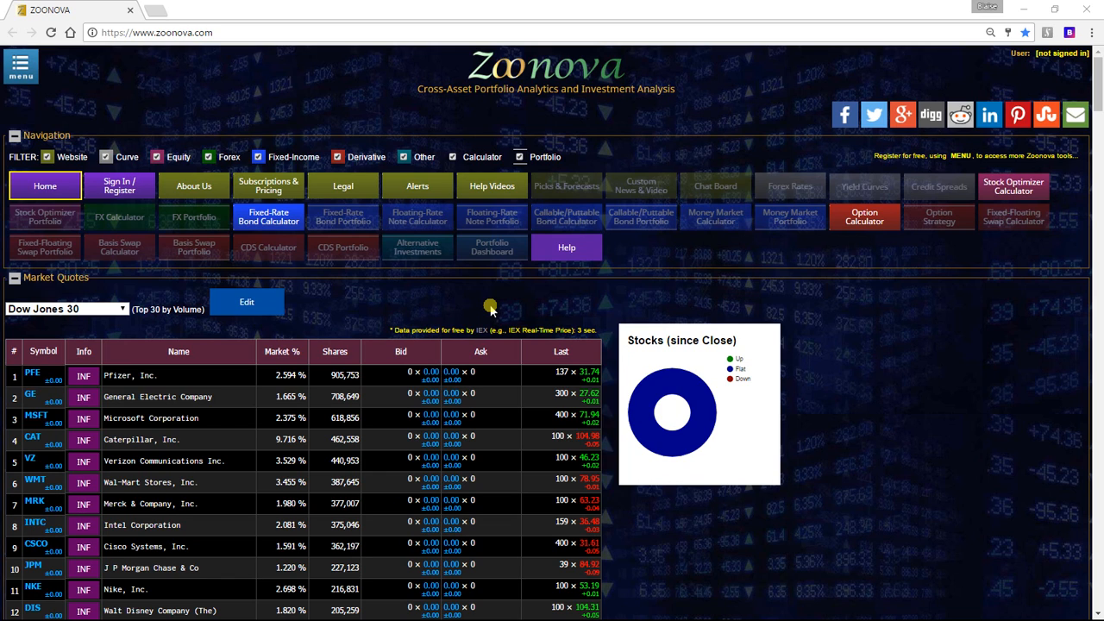
mouse_move(306, 319)
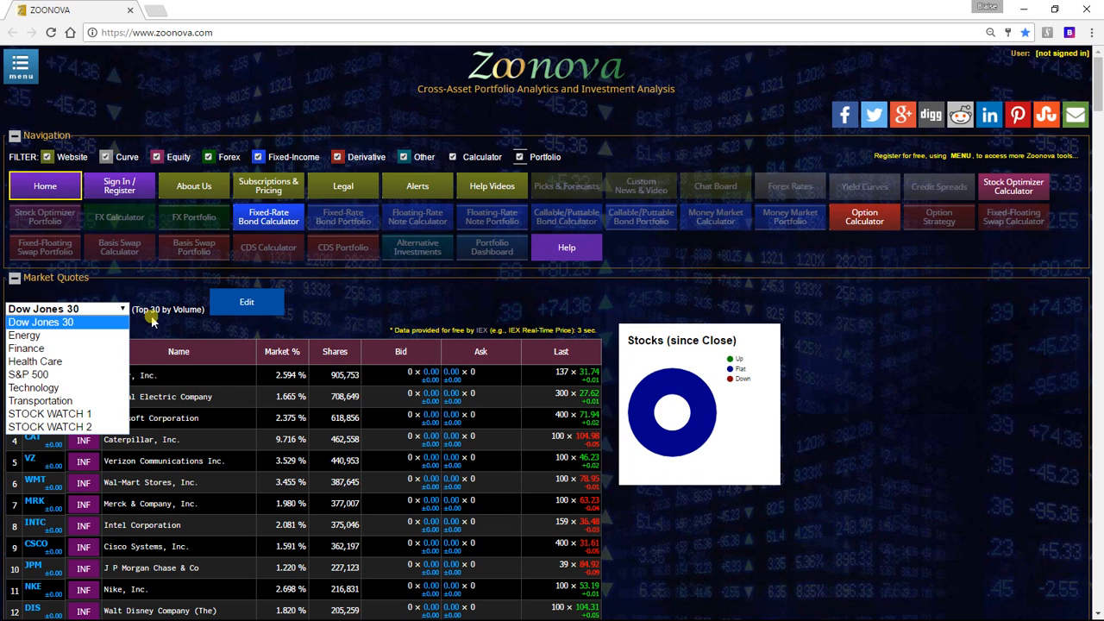
mouse_move(111, 335)
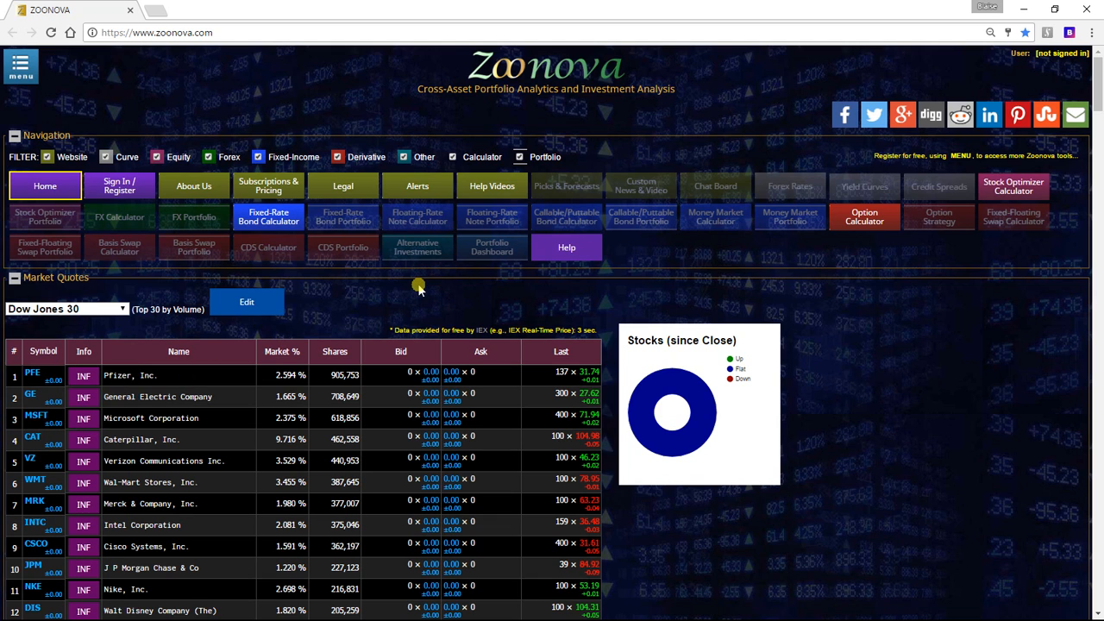
Open the Market Quotes Edit view listing STOCK WATCH 1 and STOCK WATCH 2 symbols
click(247, 302)
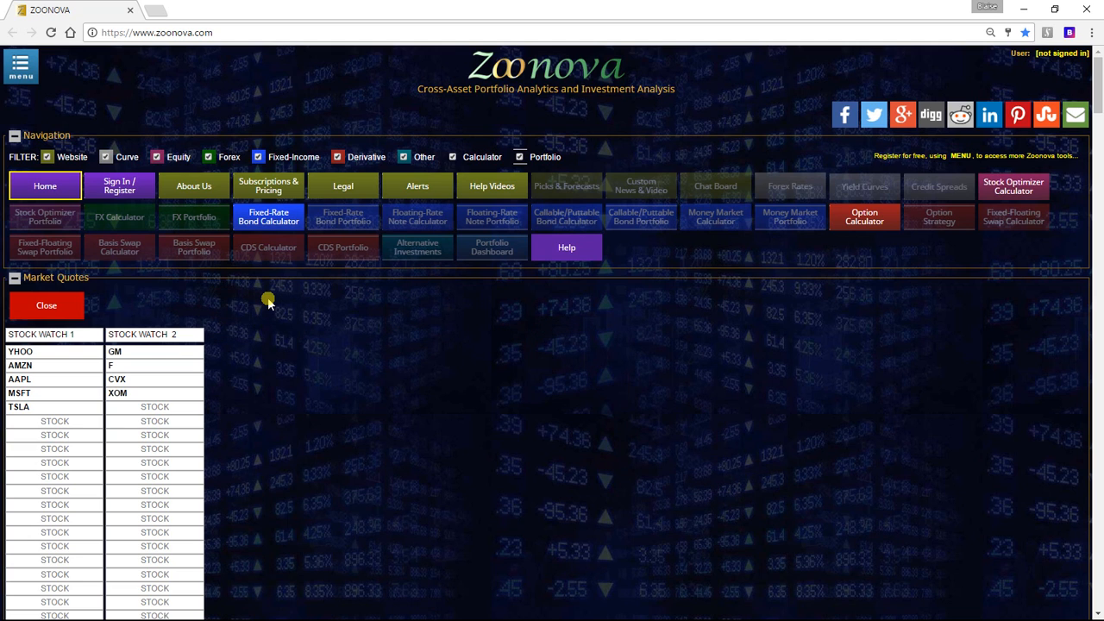
mouse_move(83, 334)
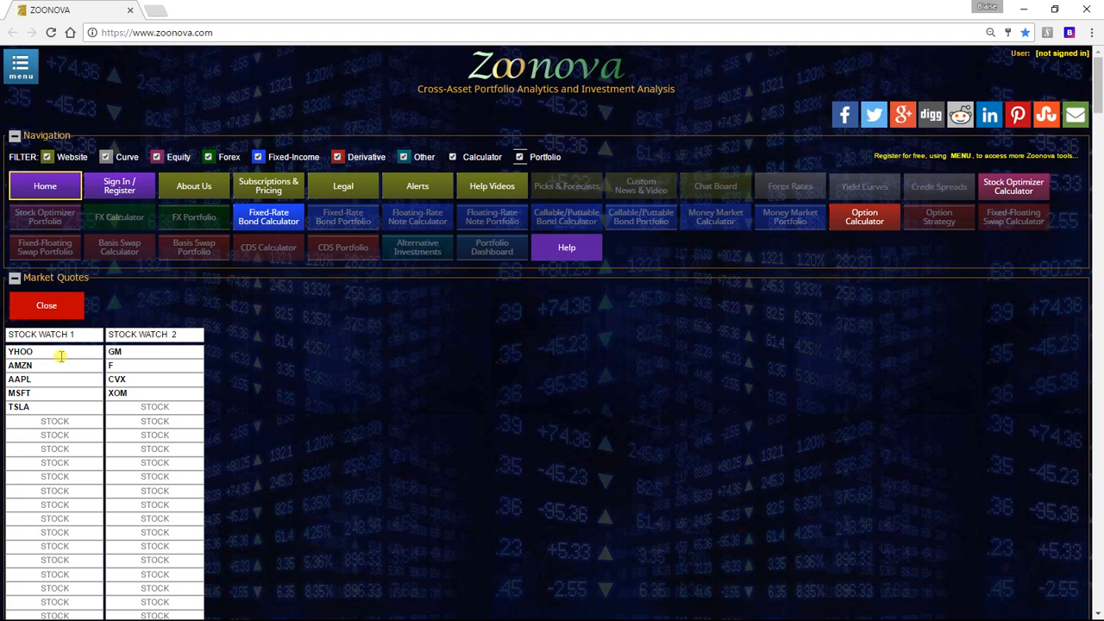
Focus the STOCK WATCH 1 name field, then close the editor to return to Dow Jones 30
click(54, 335)
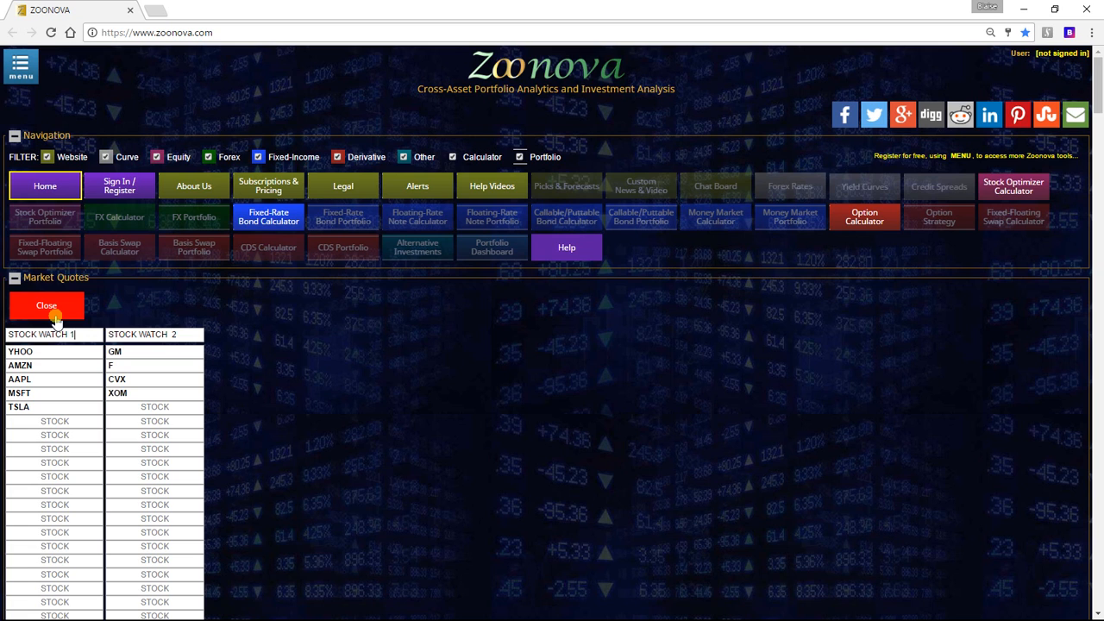
click(46, 305)
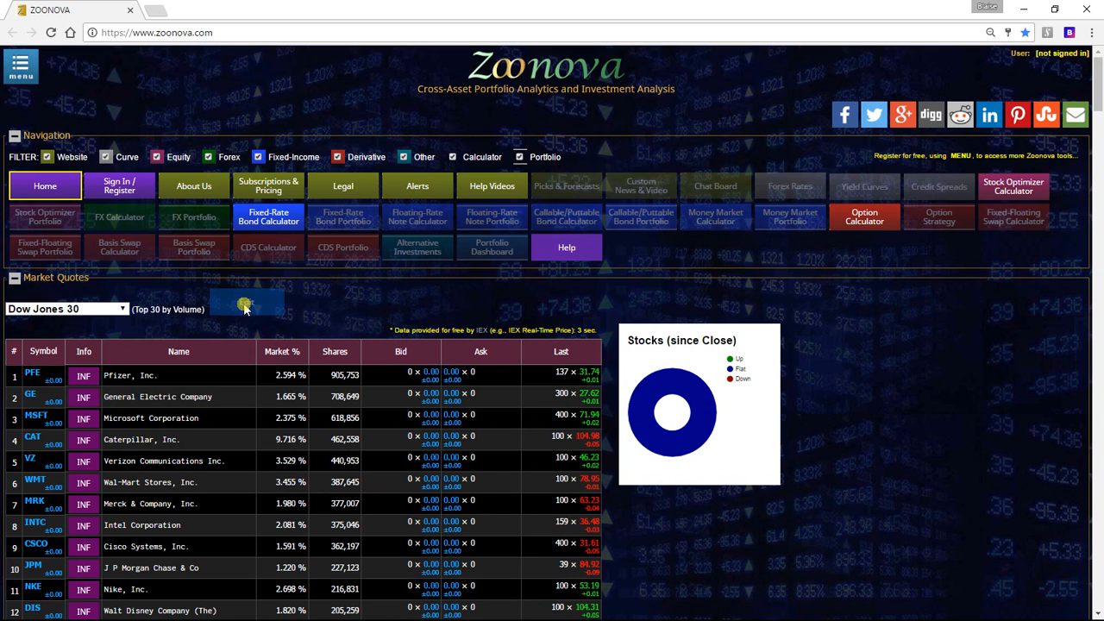
Select STOCK WATCH 1 from the Market Quotes list dropdown
click(66, 309)
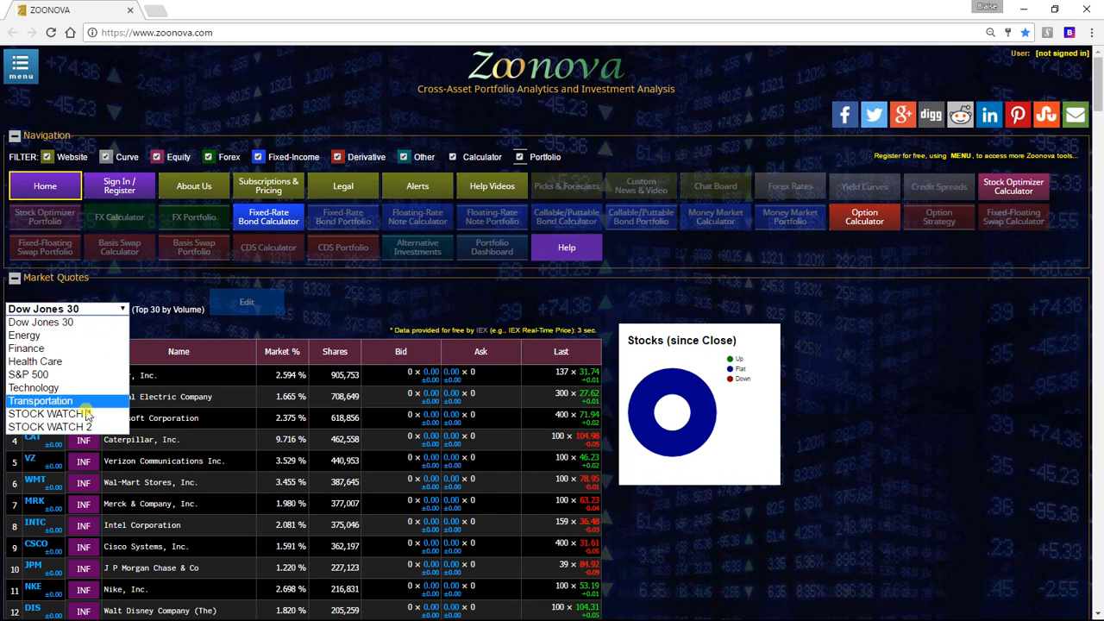
click(49, 427)
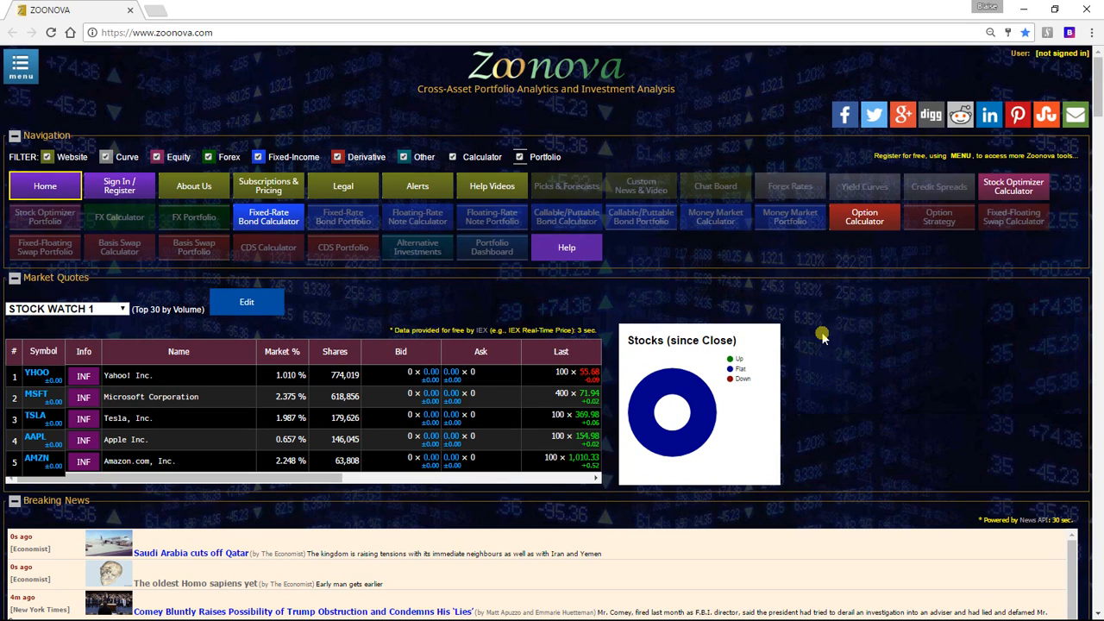
mouse_move(625, 285)
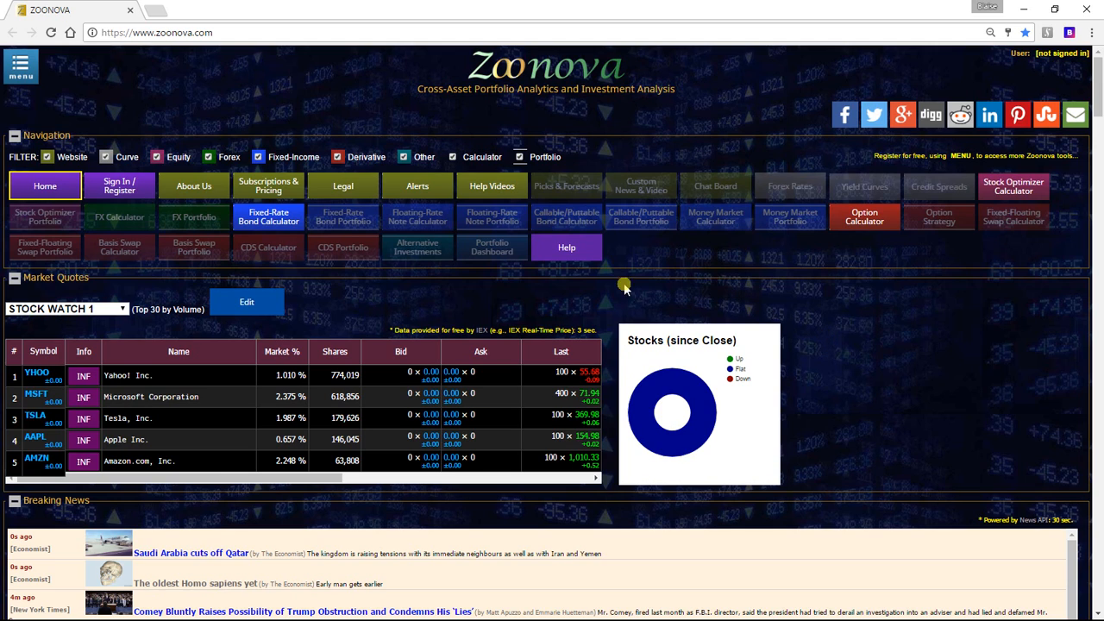
mouse_move(505, 257)
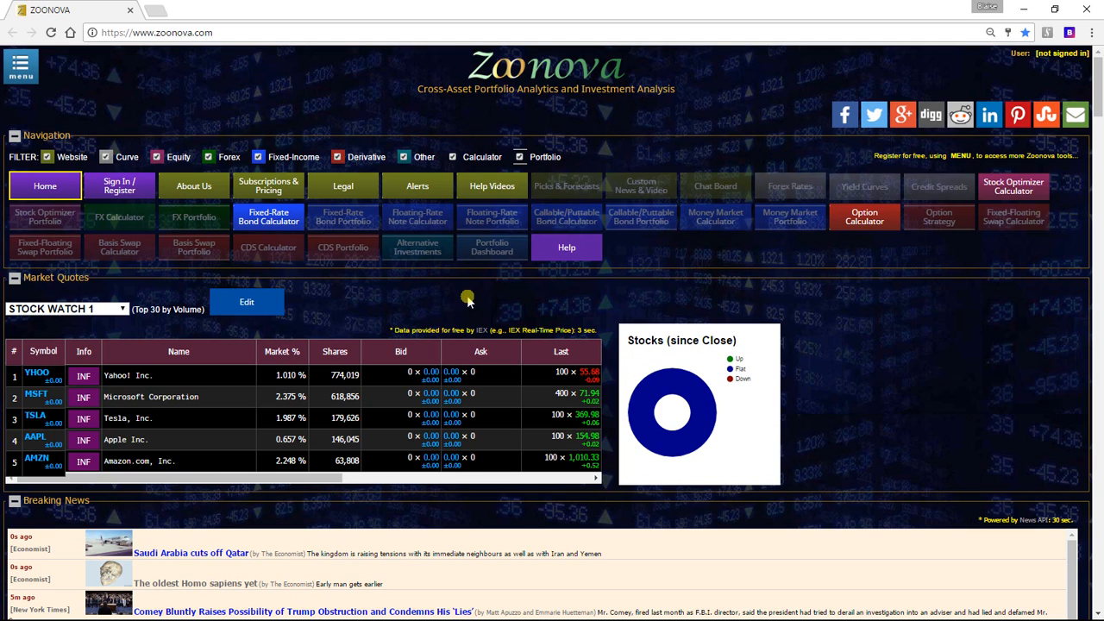
mouse_move(407, 351)
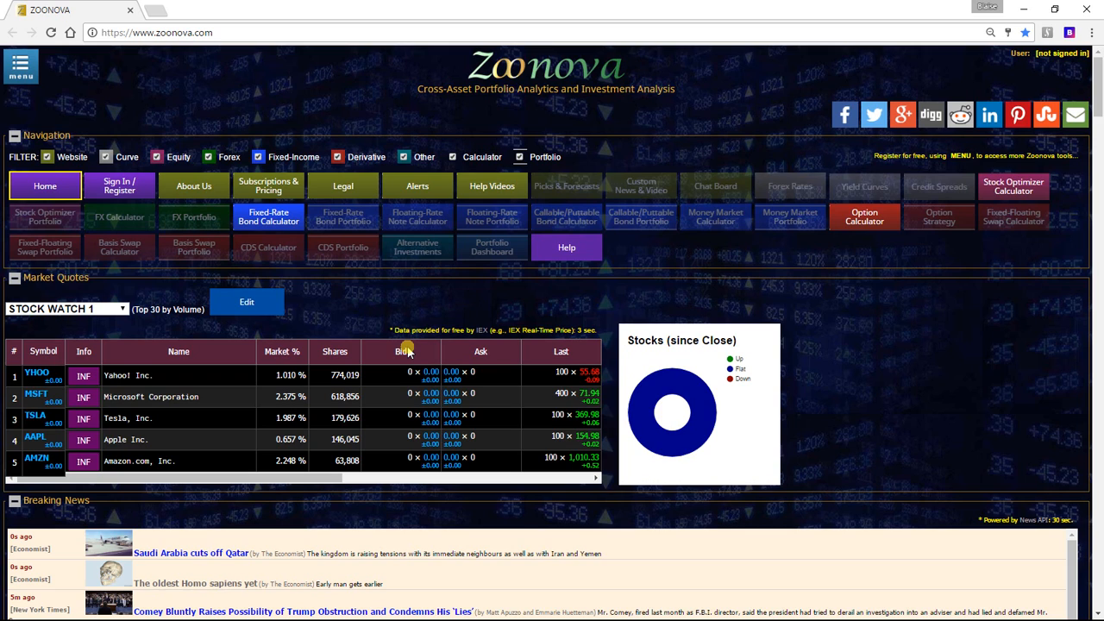
mouse_move(437, 329)
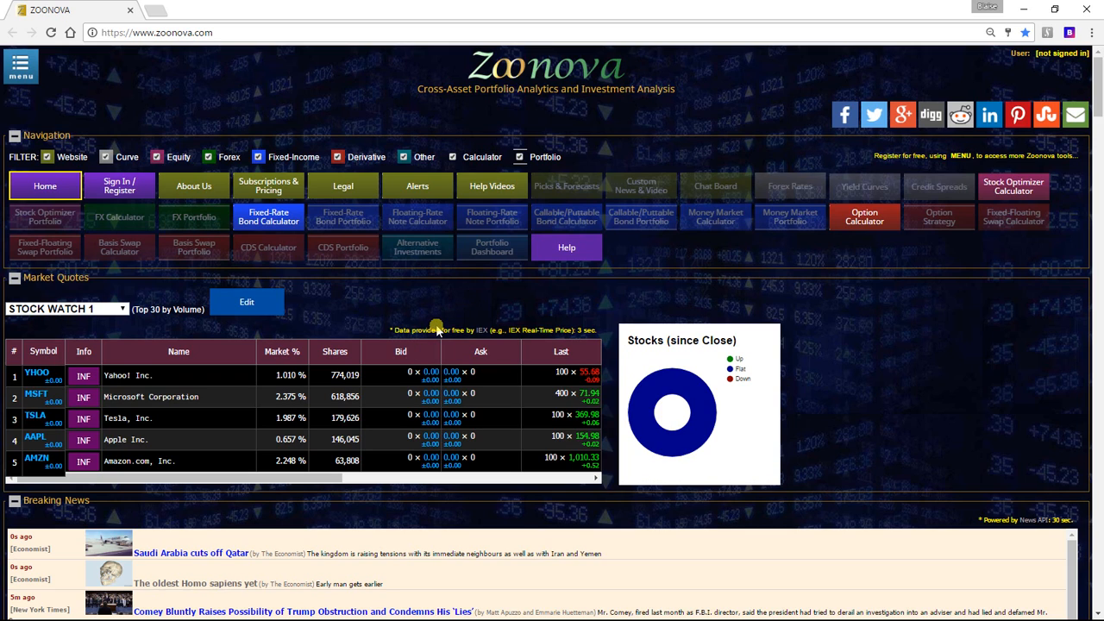